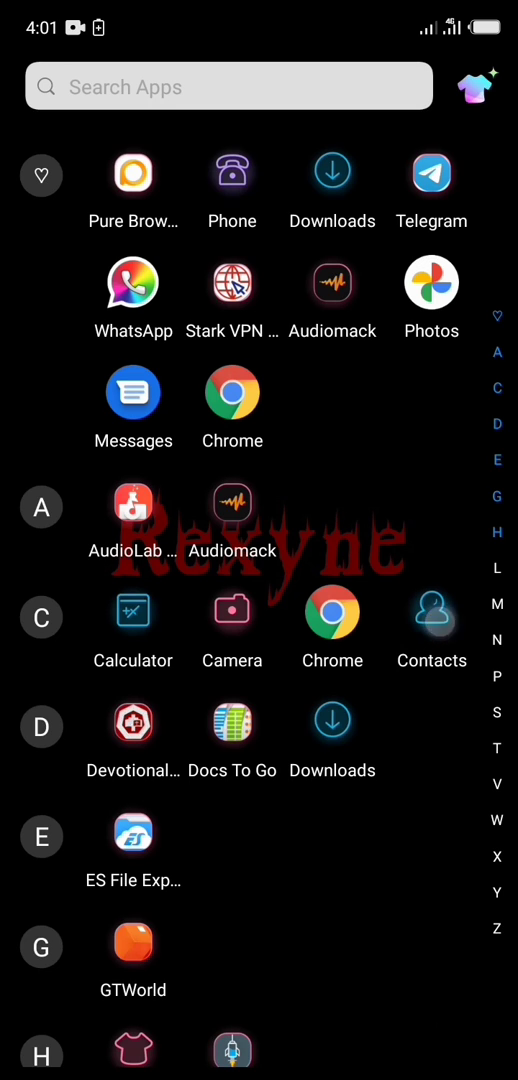
- Launch the phone Contacts app and reach its Settings page via the side menu
left_click(431, 613)
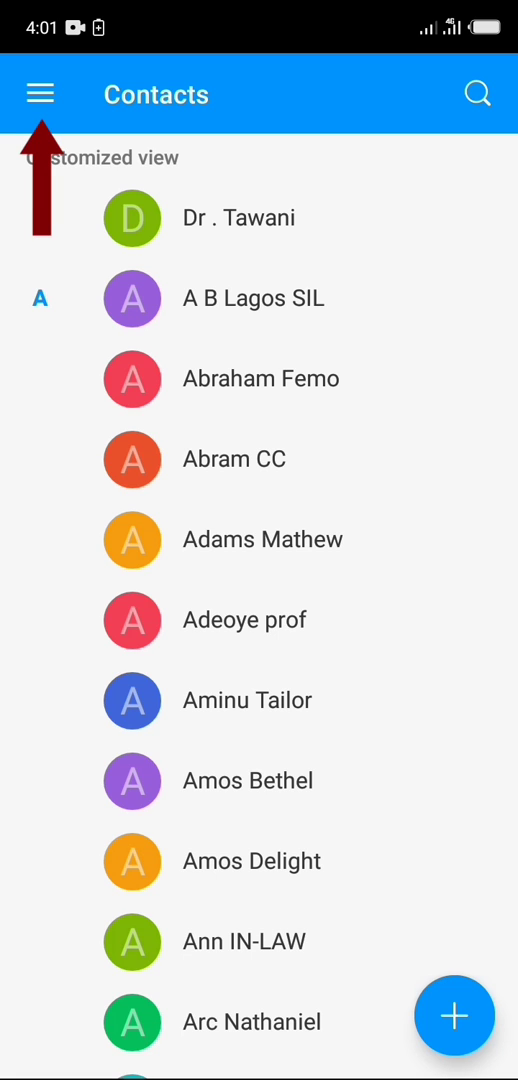
left_click(40, 94)
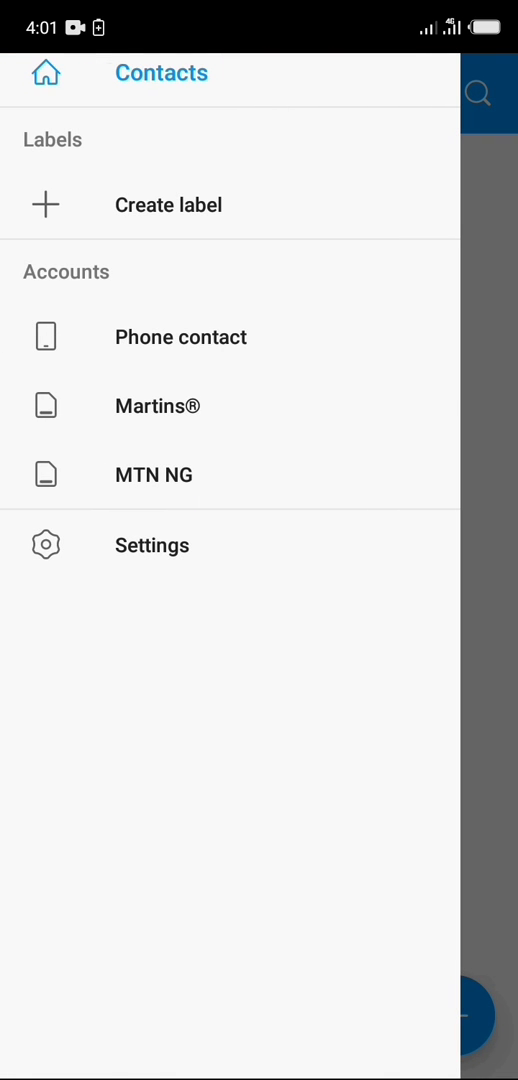
left_click(152, 545)
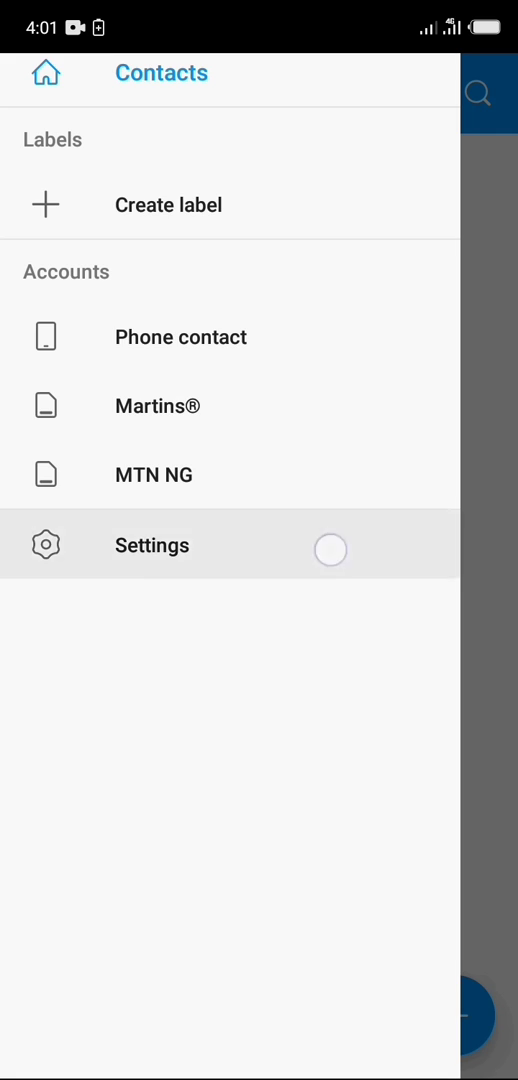
left_click(151, 545)
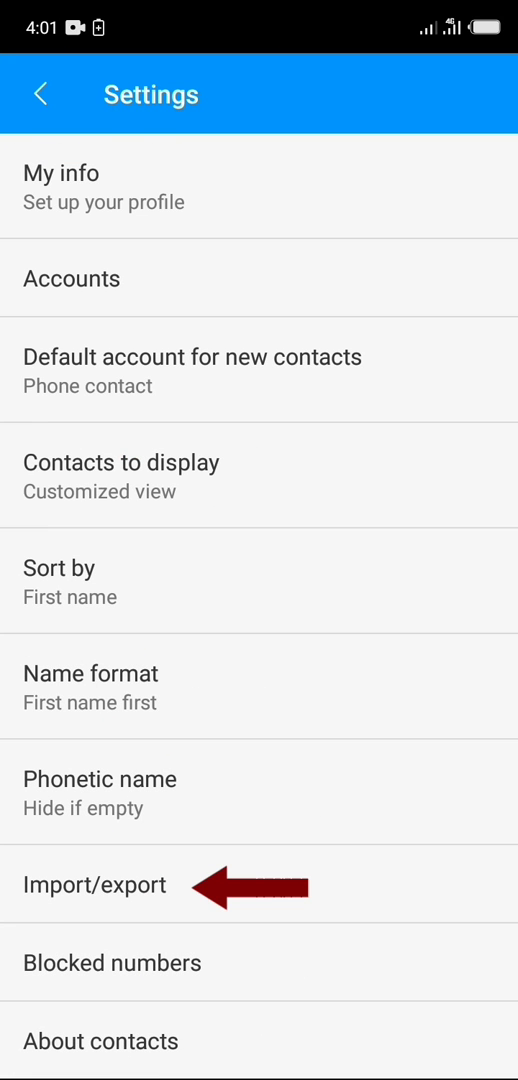
- Start an export from phone contacts to internal shared storage via Import/export
left_click(95, 884)
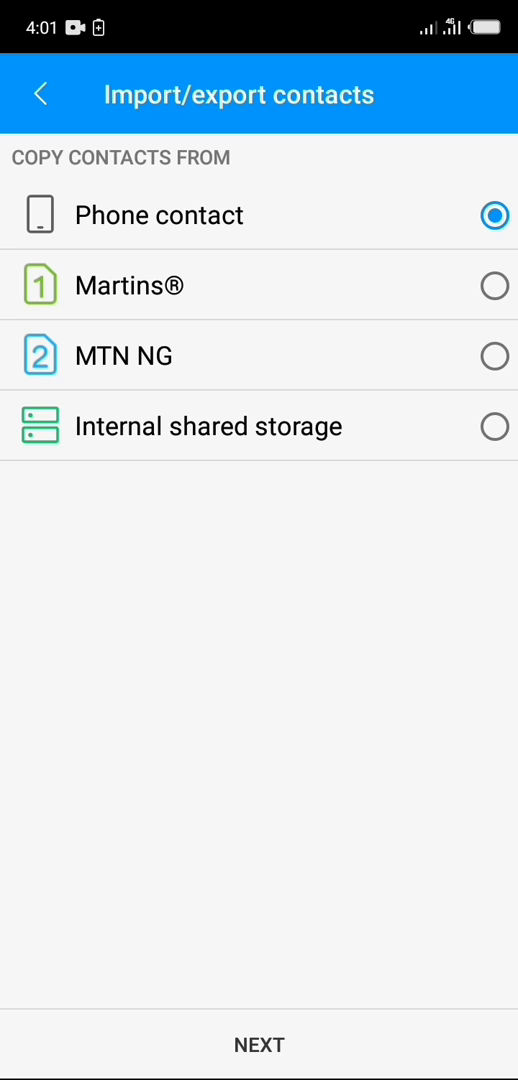
left_click(259, 1044)
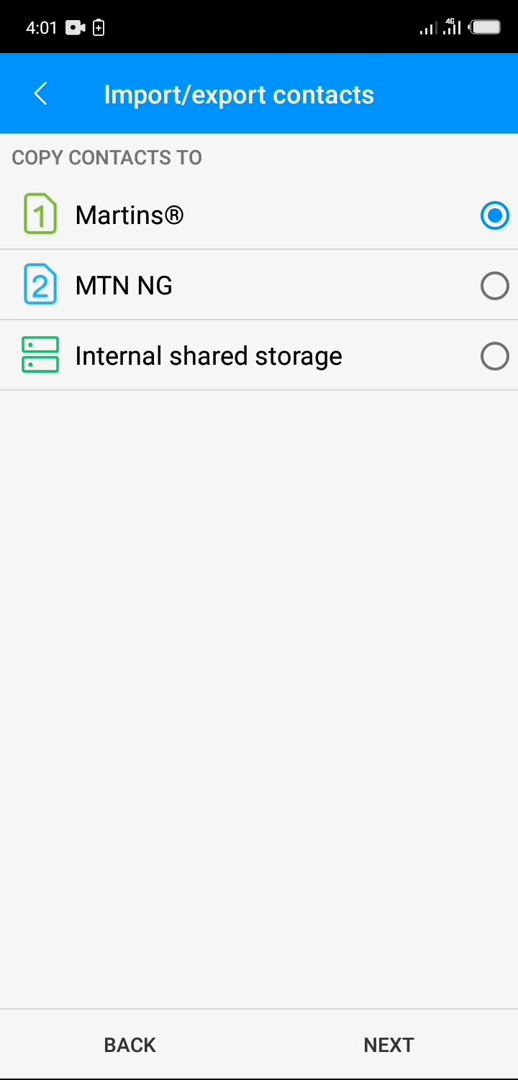
left_click(493, 355)
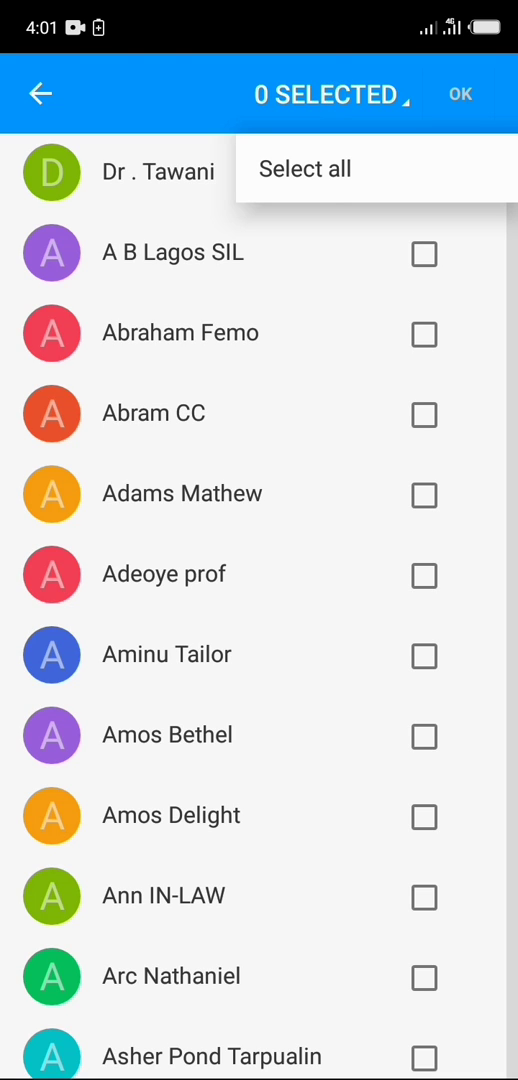
- Select all 238 contacts and confirm exporting them to 00001.vcf, then go Home
left_click(304, 168)
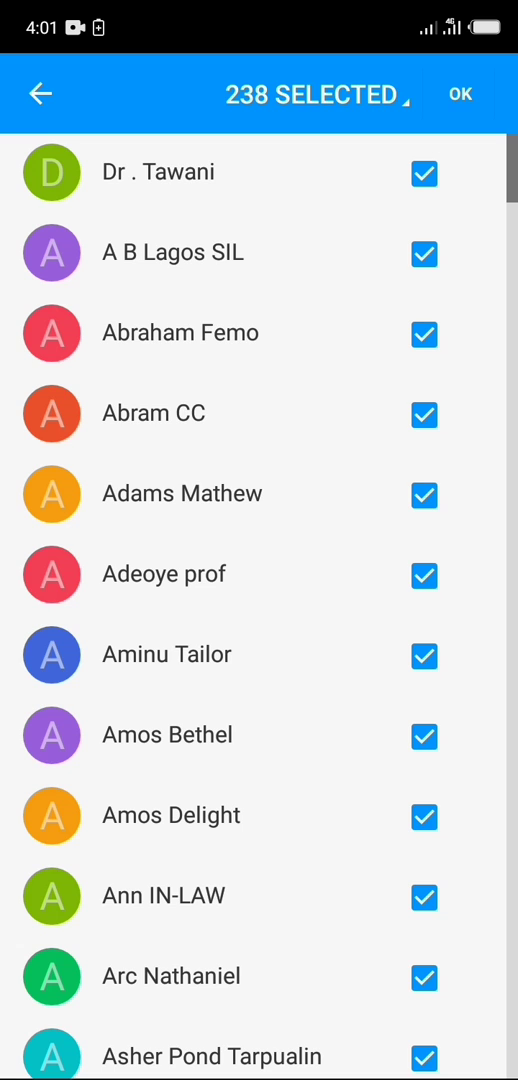
left_click(460, 94)
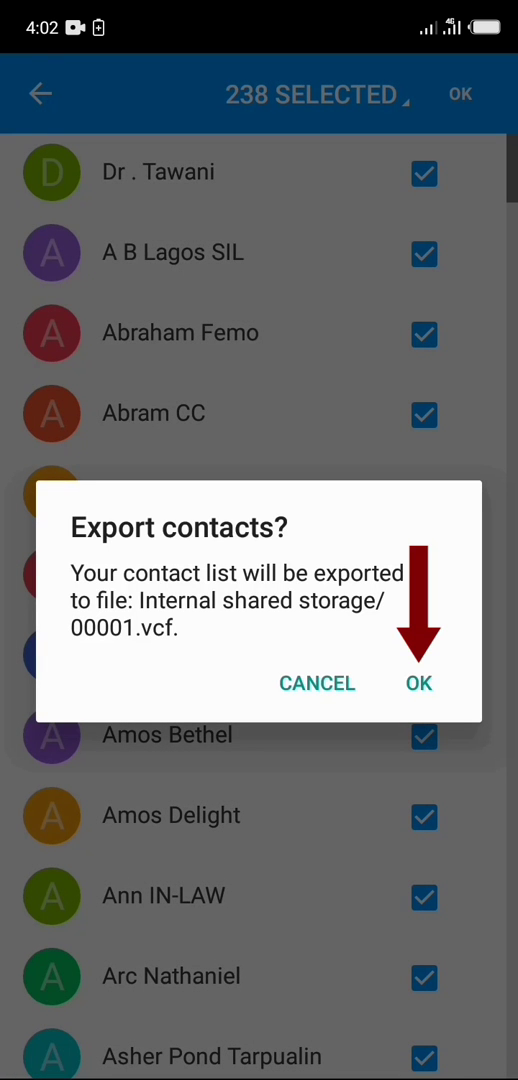
left_click(418, 683)
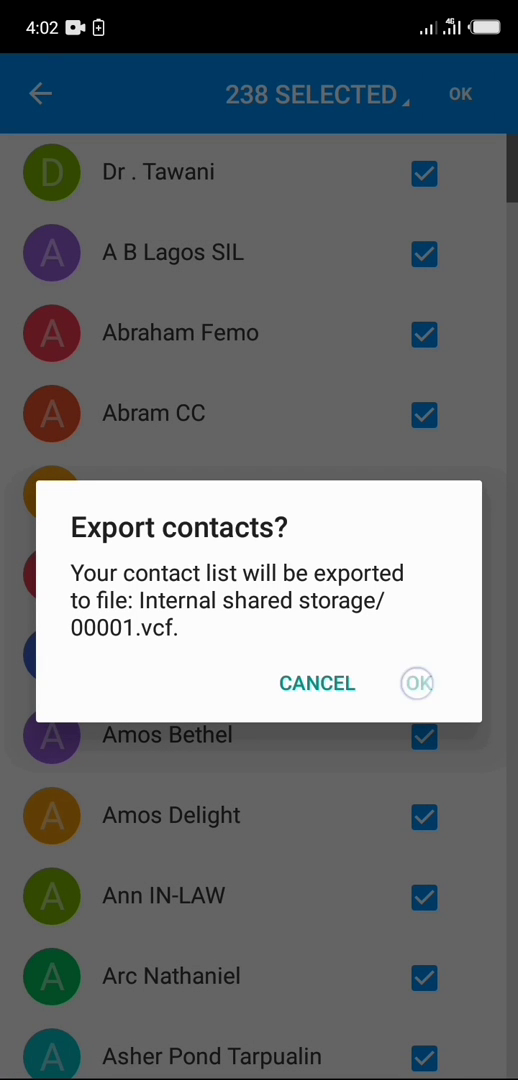
left_click(417, 683)
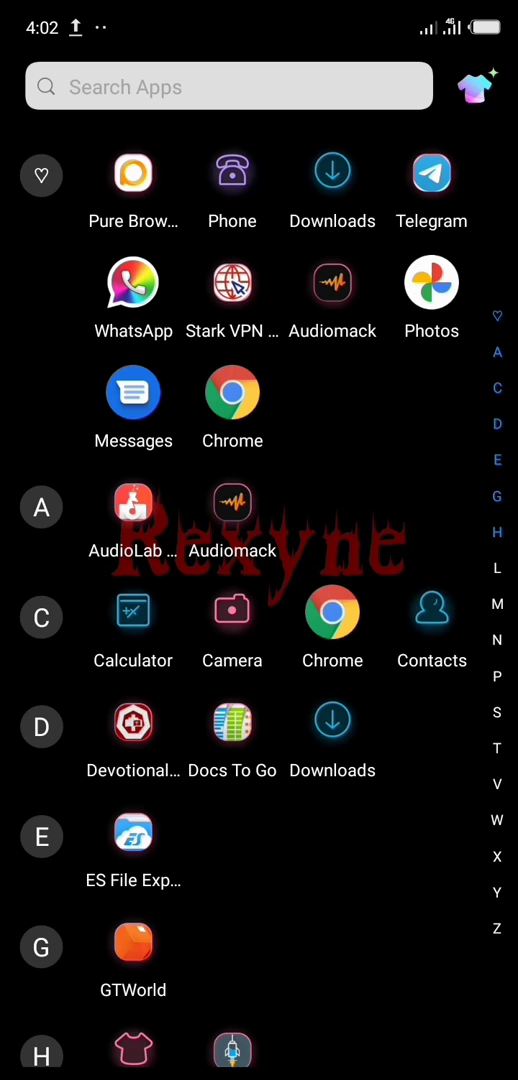
- Launch Chrome and go to contacts.google.com via its new-tab shortcut
left_click(232, 393)
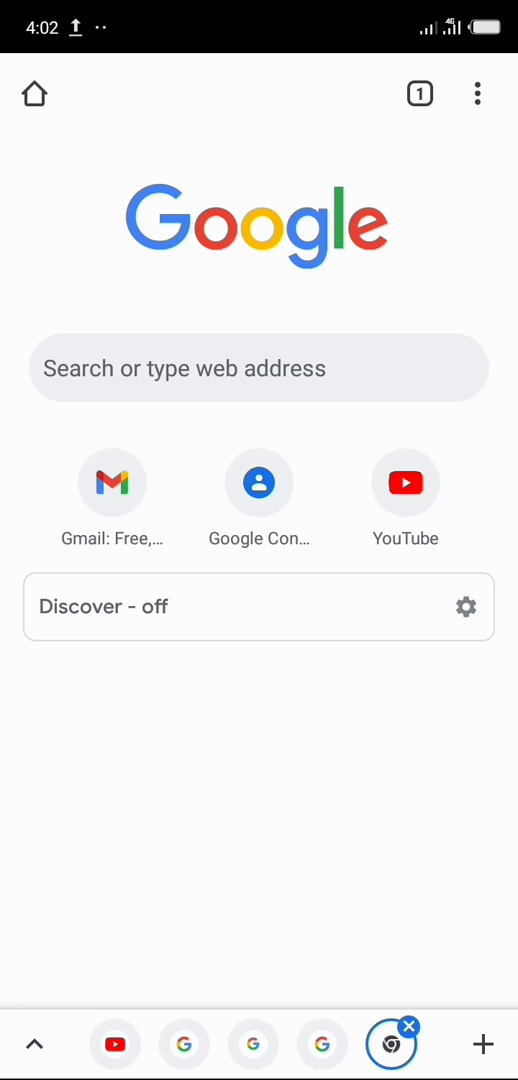
left_click(259, 368)
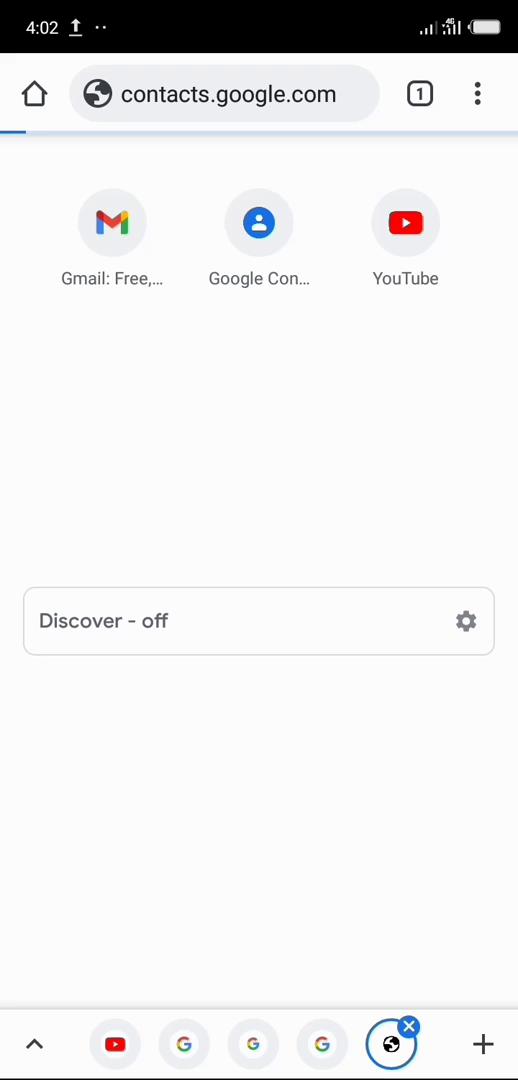
left_click(258, 222)
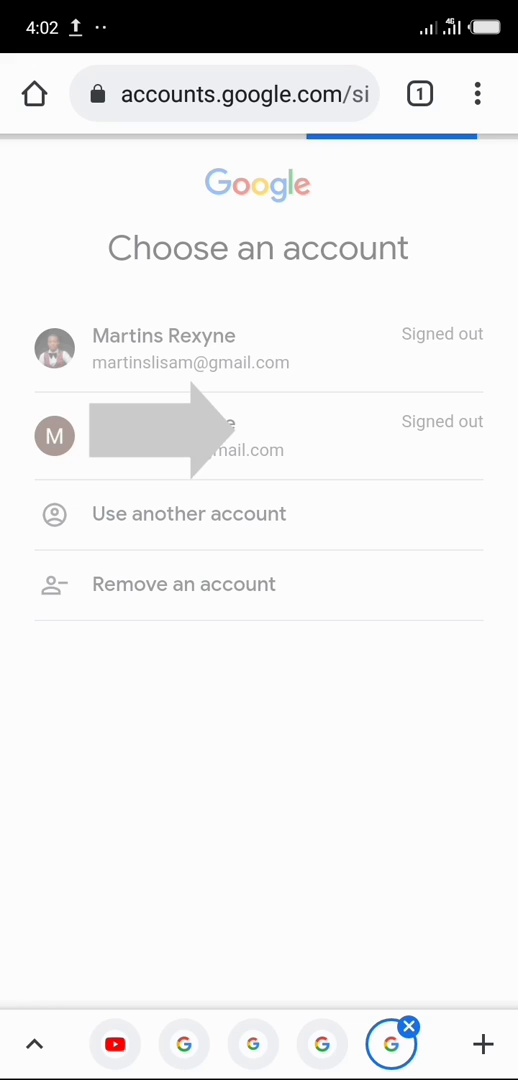
- Sign in with the first signed-out Google account using its password
left_click(258, 348)
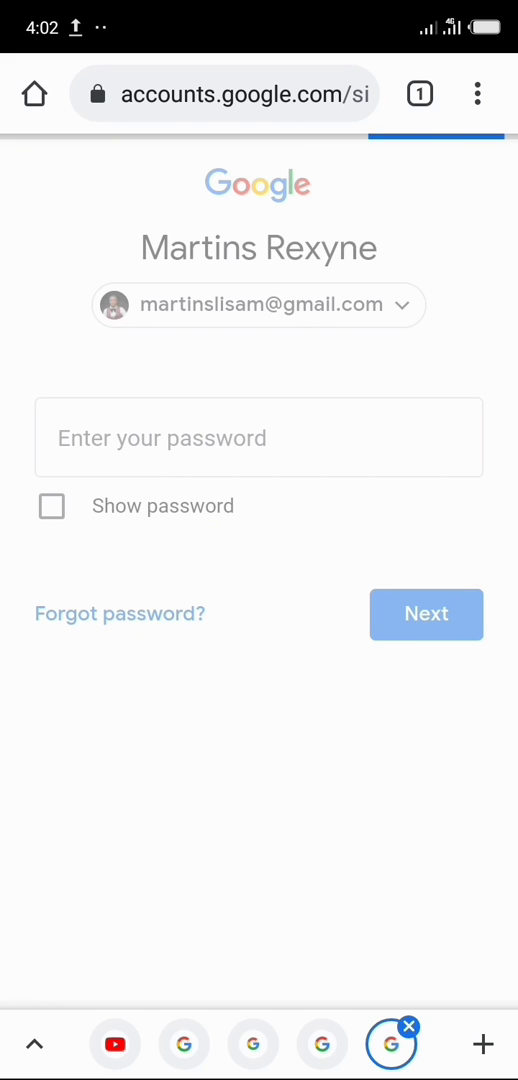
left_click(259, 437)
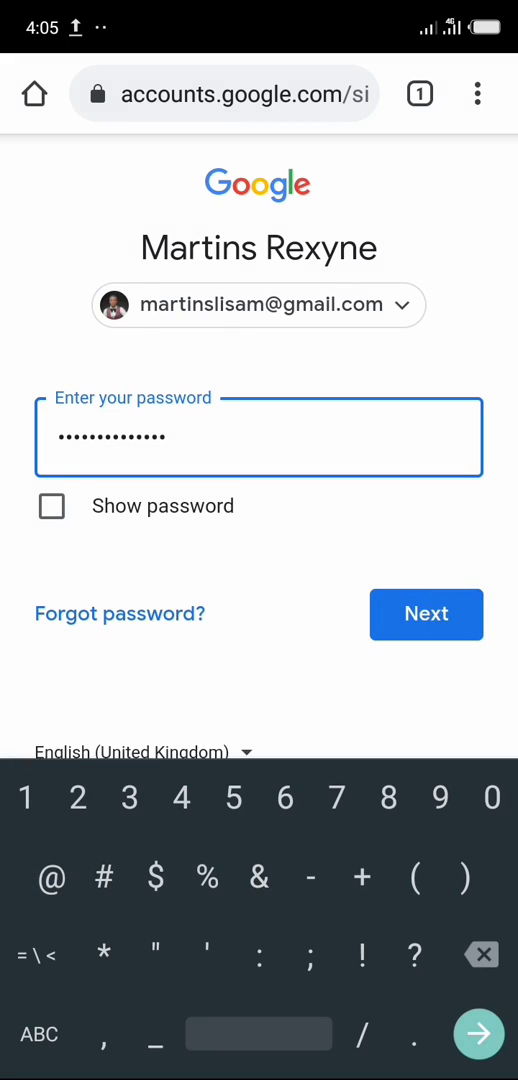
left_click(425, 614)
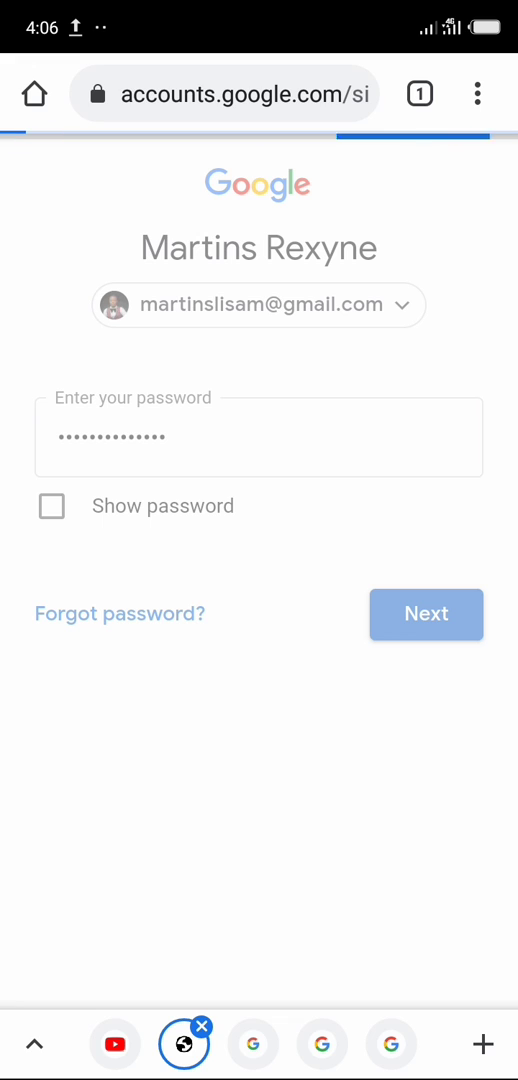
left_click(426, 614)
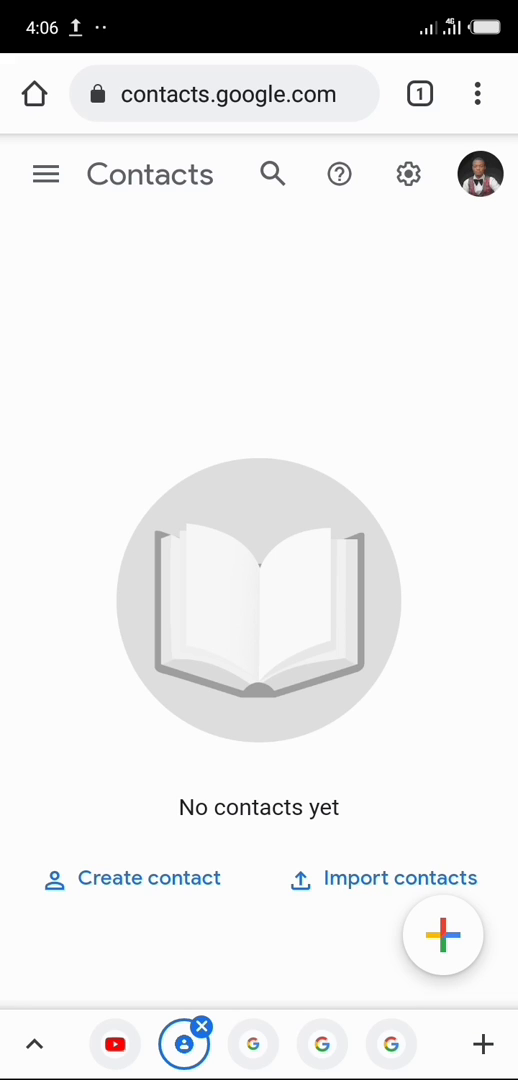
- Choose Import from the Google Contacts side menu and start selecting a file
left_click(44, 174)
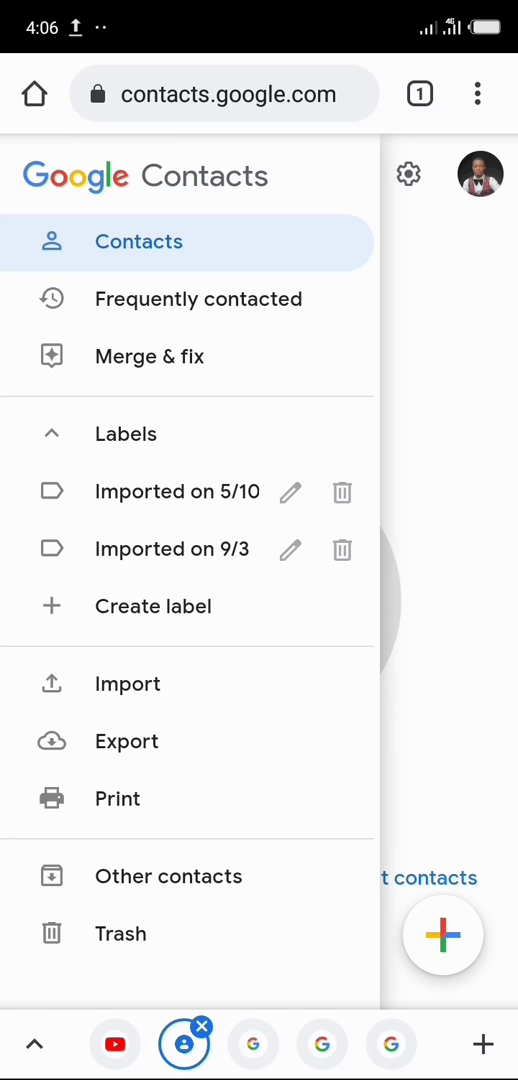
left_click(127, 684)
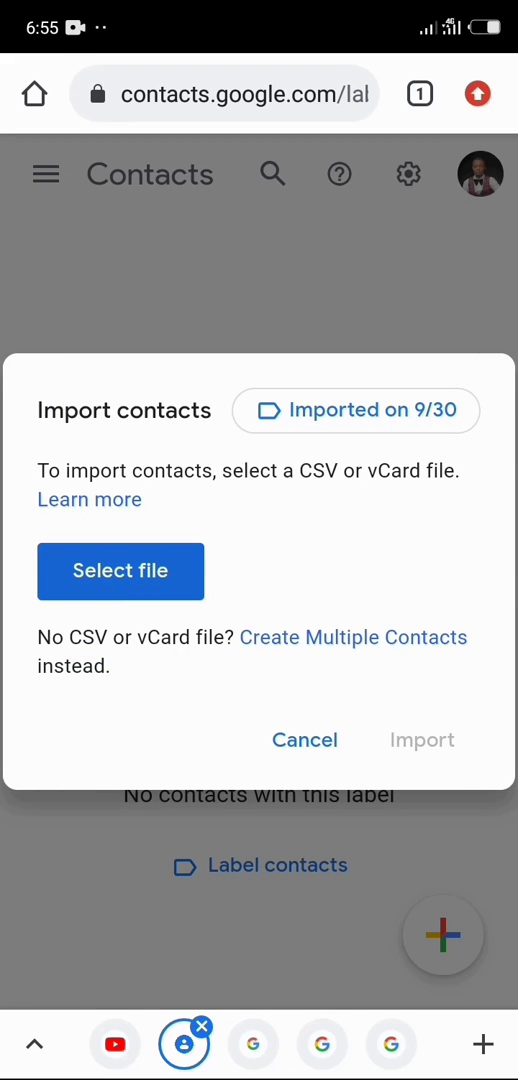
left_click(120, 571)
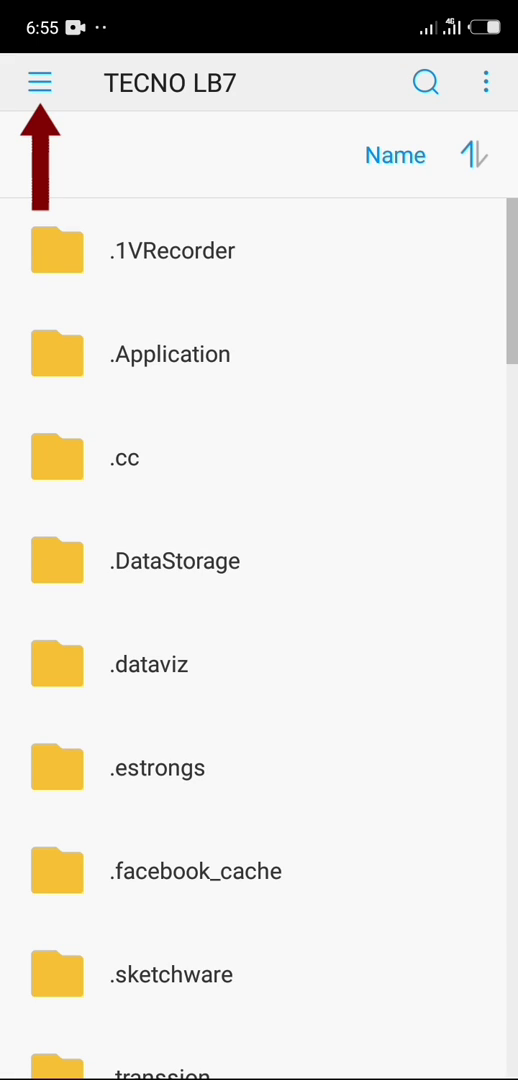
- Browse the TECNO LB7 internal storage in the file picker to find 00001.vcf
left_click(42, 82)
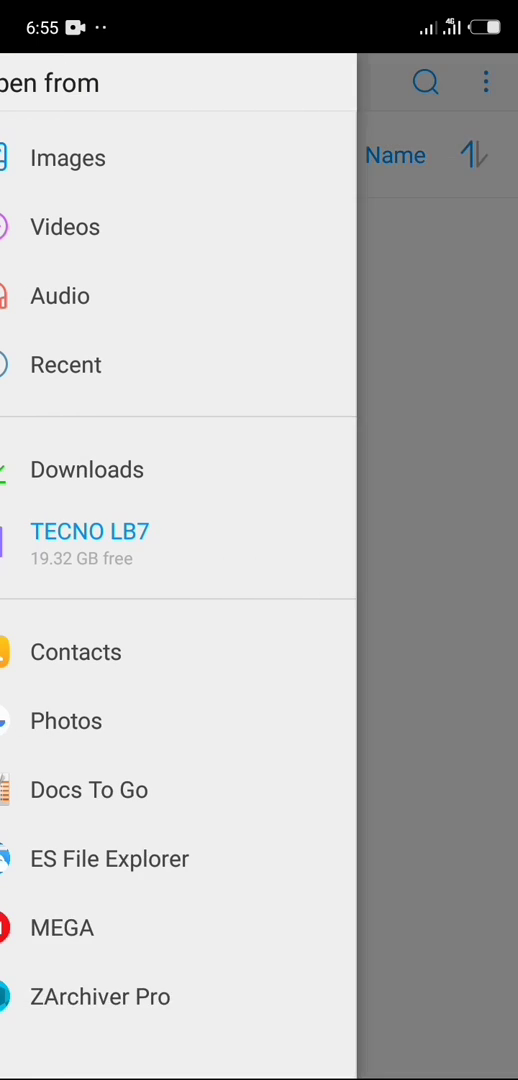
left_click(90, 531)
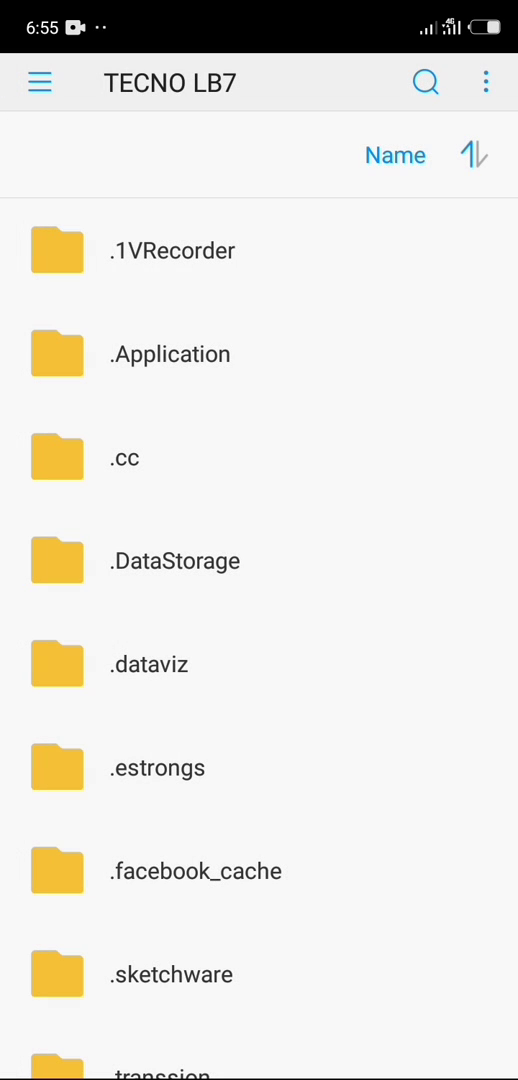
scroll("down", 3)
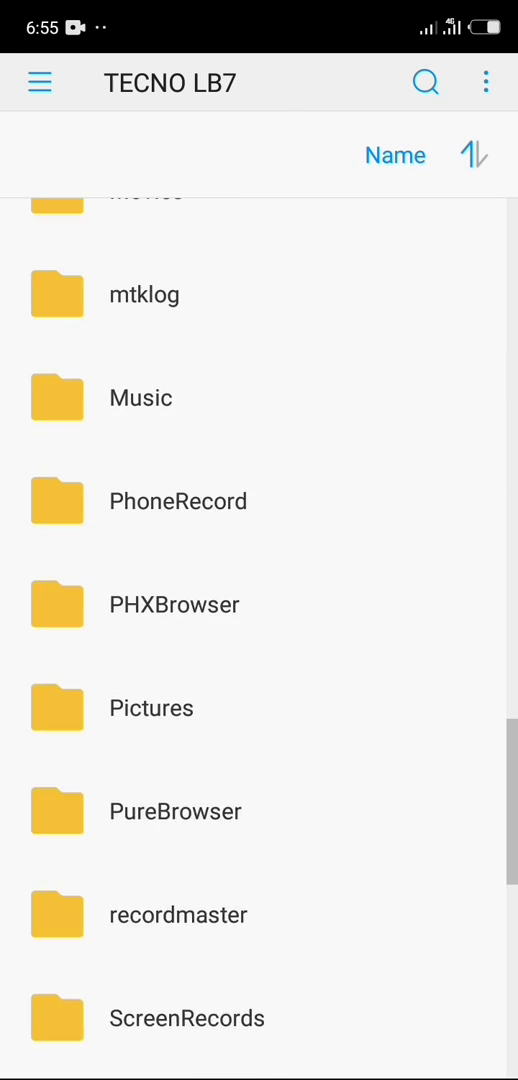
scroll("down", 3)
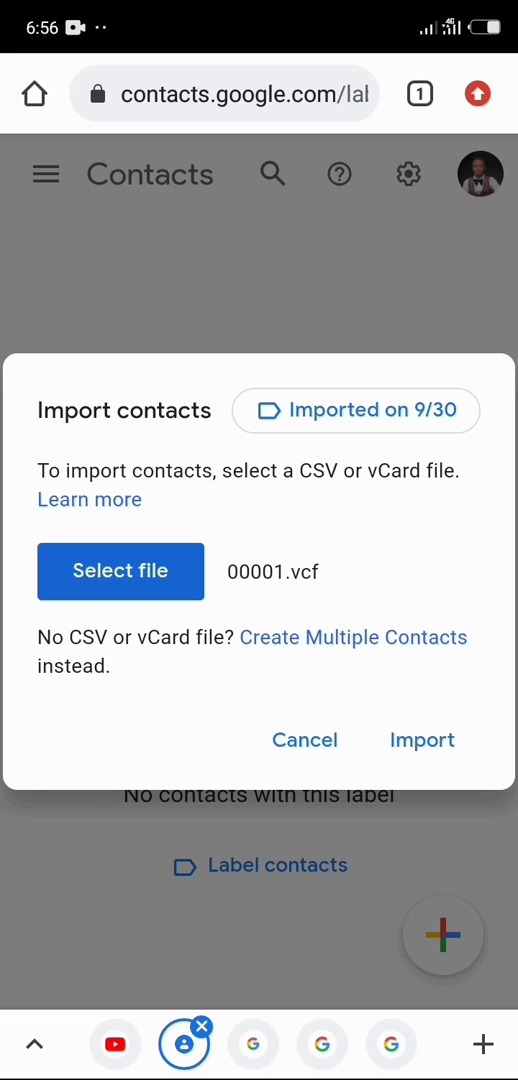
- Import 00001.vcf and scroll through the 238 newly listed contacts
left_click(422, 740)
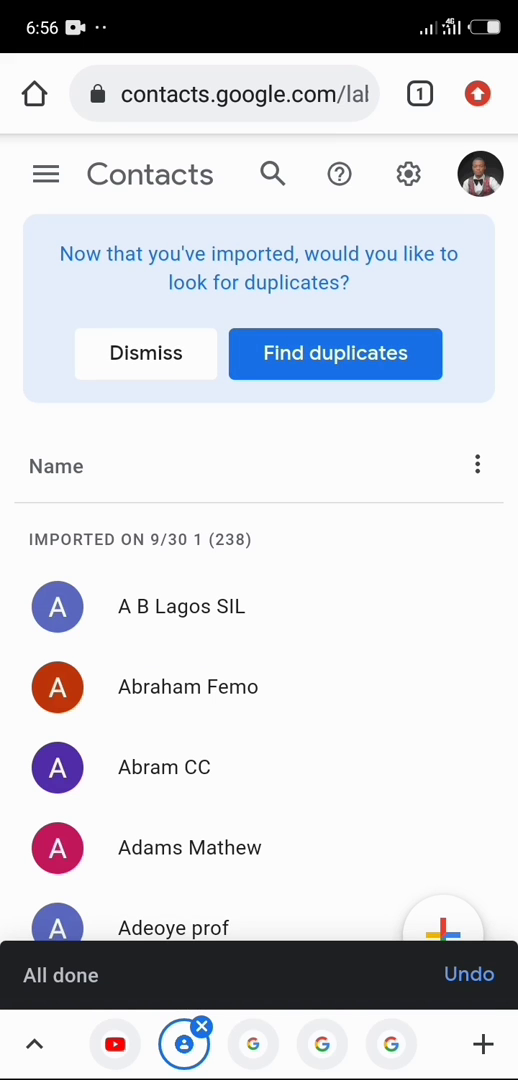
scroll("down", 3)
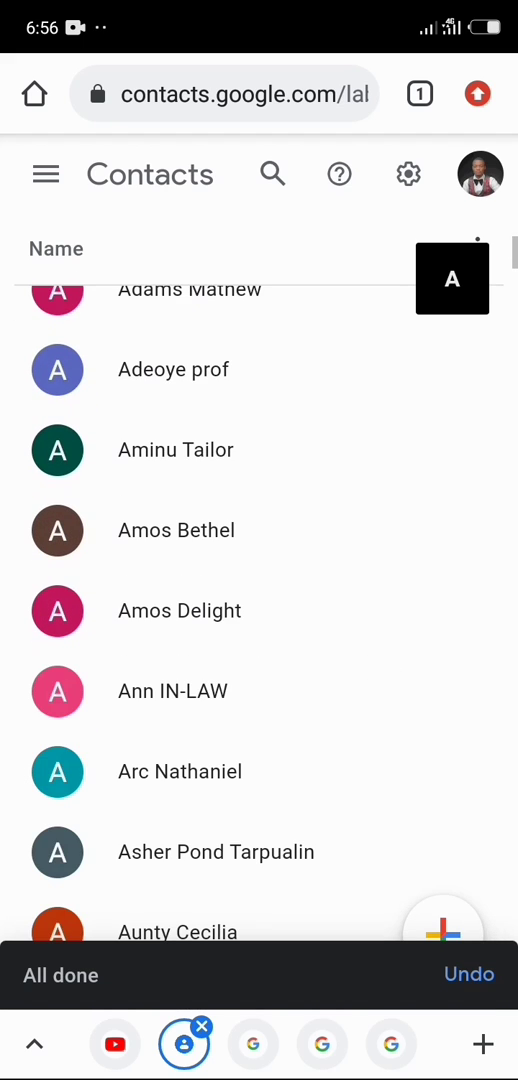